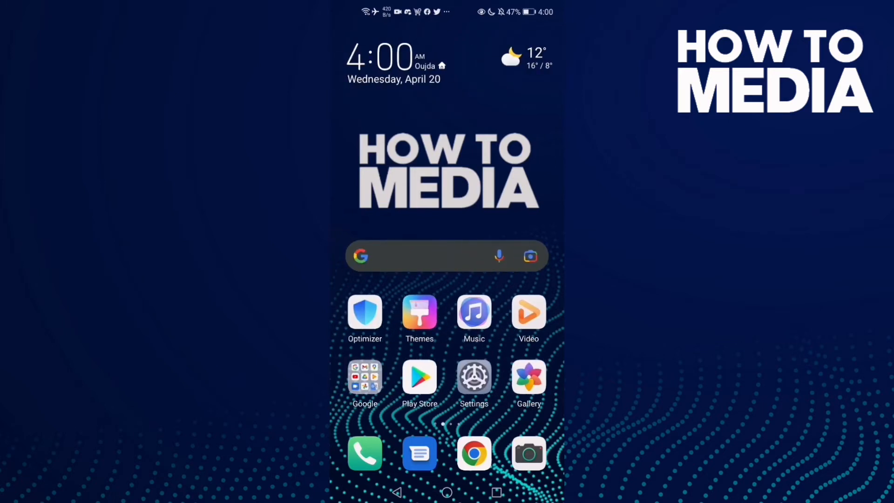
# - Swipe to the home screen page holding Skype and launch the Skype app
pyautogui.hscroll(-3)
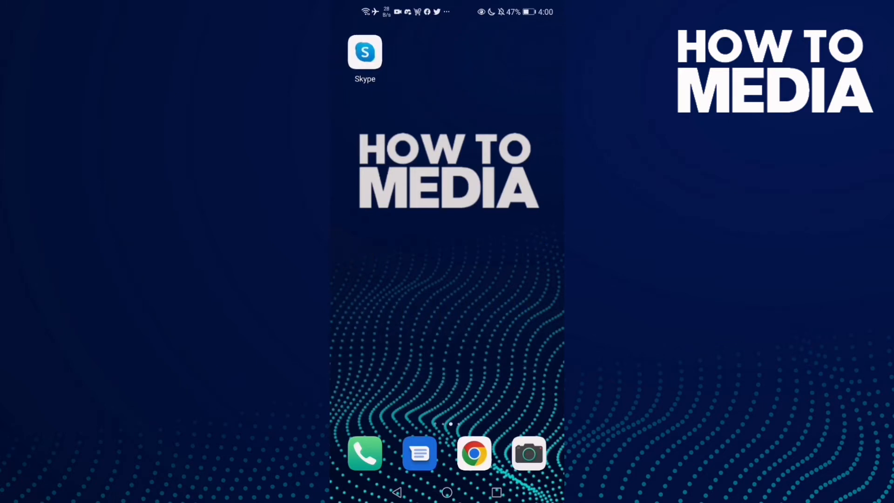
pyautogui.click(364, 53)
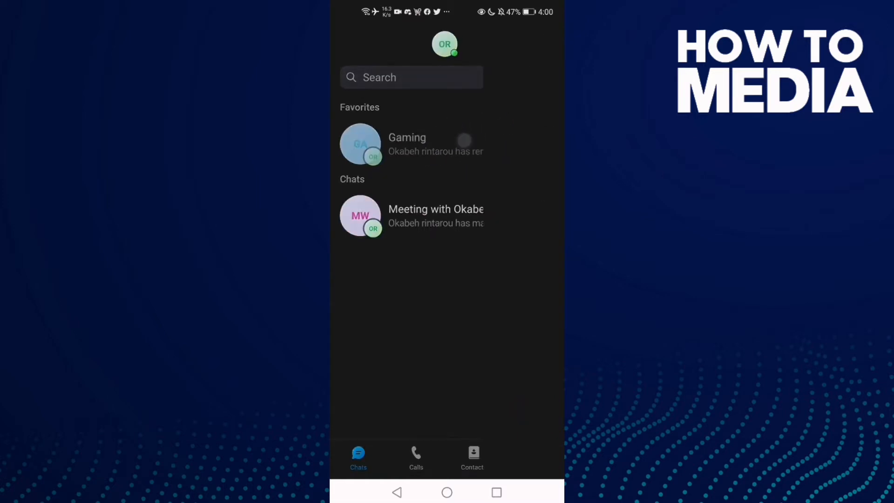
# - Open the Gaming favorite chat, scroll through its messages, and bring up the content sharing menu
pyautogui.click(407, 145)
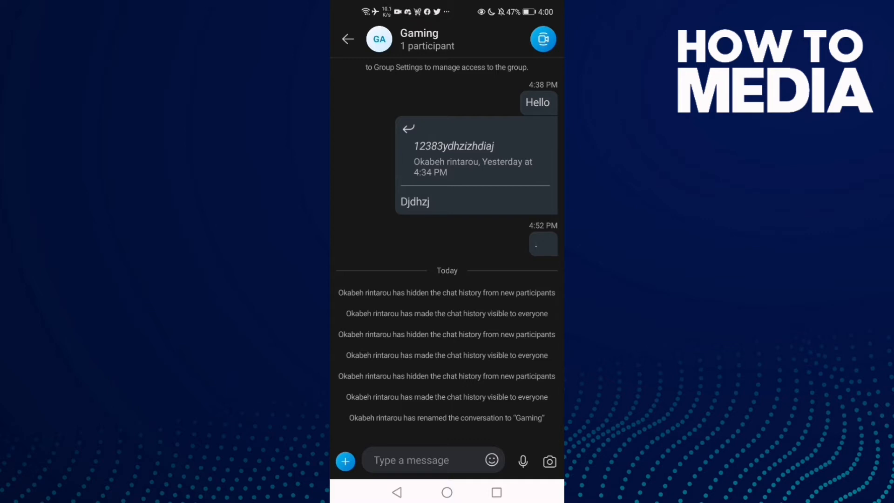
pyautogui.scroll(-3)
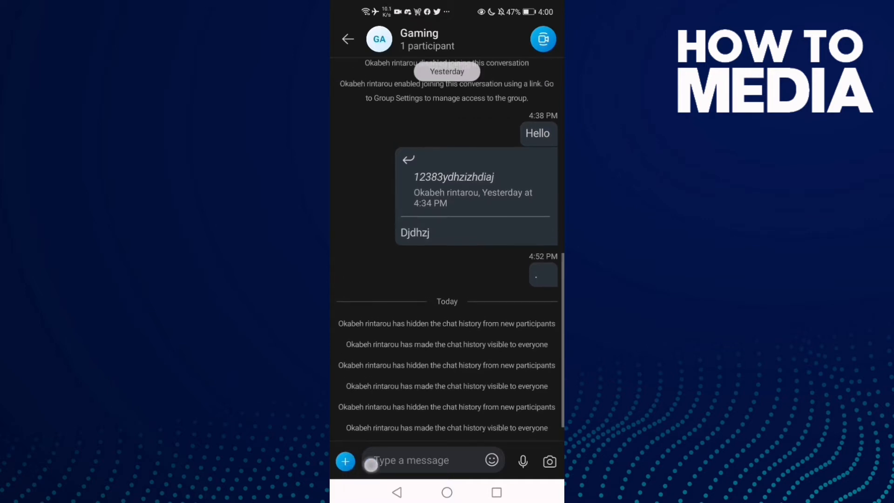
pyautogui.scroll(-3)
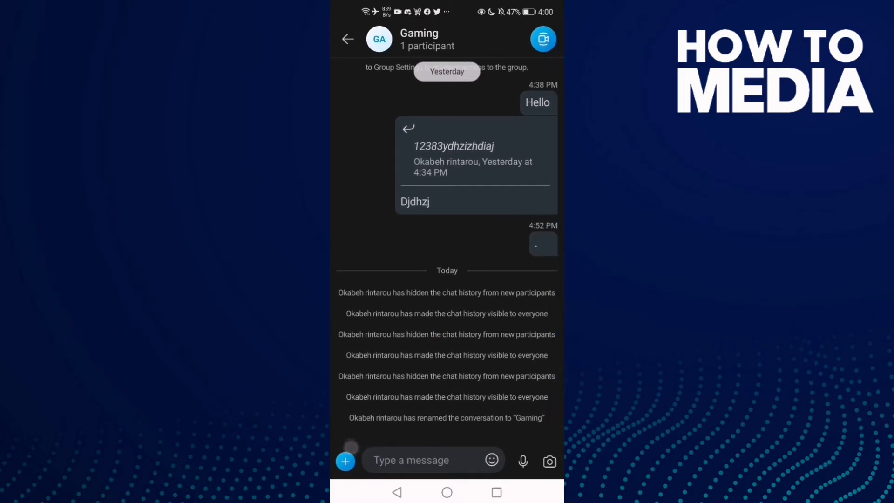
pyautogui.click(345, 474)
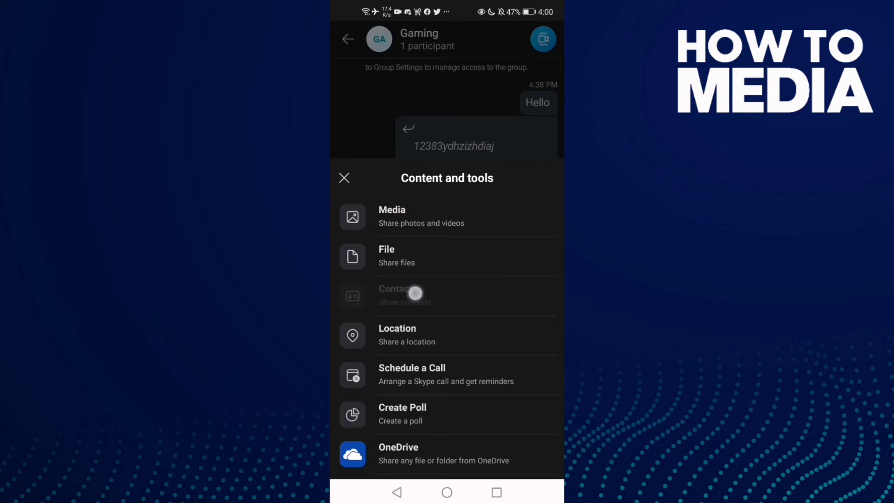
# - Choose Contact from the Content and tools menu
pyautogui.click(412, 295)
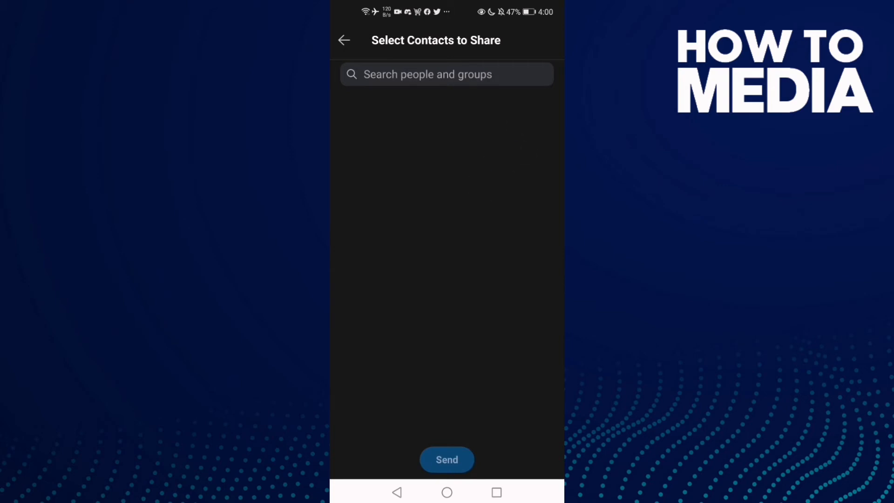
# - Send the contact share to the Gaming chat and go back to the Chats list
pyautogui.click(447, 459)
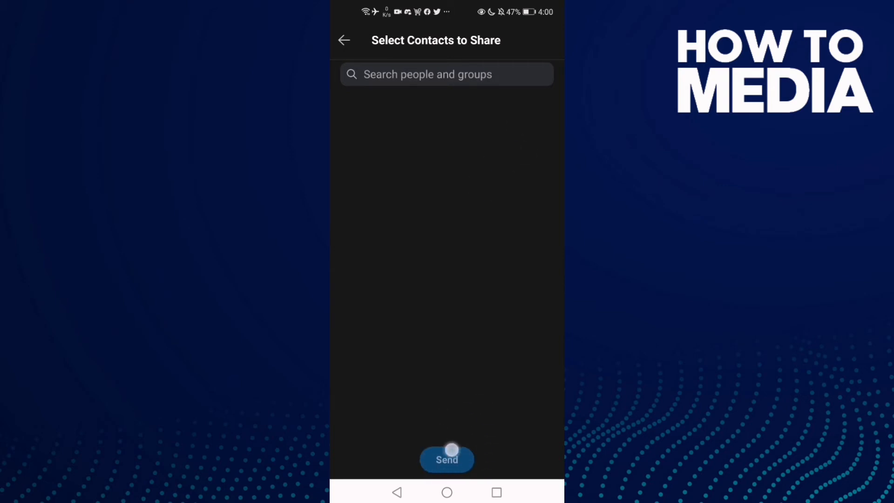
pyautogui.click(448, 455)
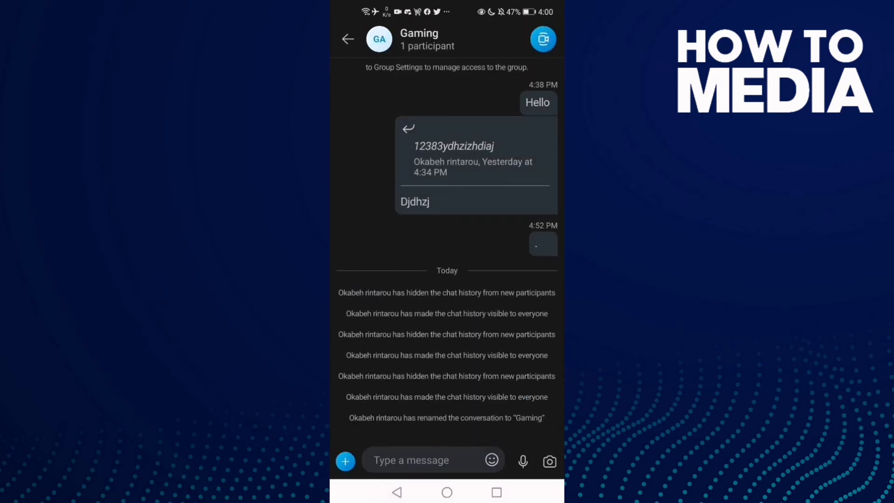
pyautogui.click(347, 38)
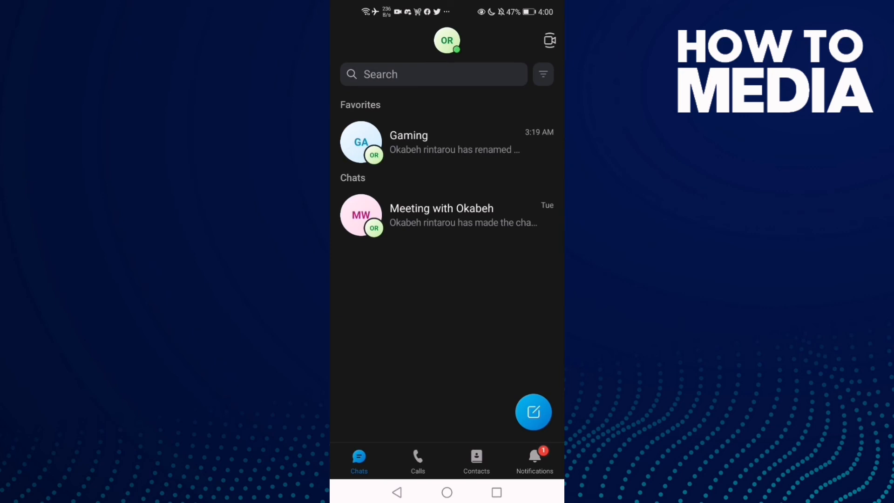